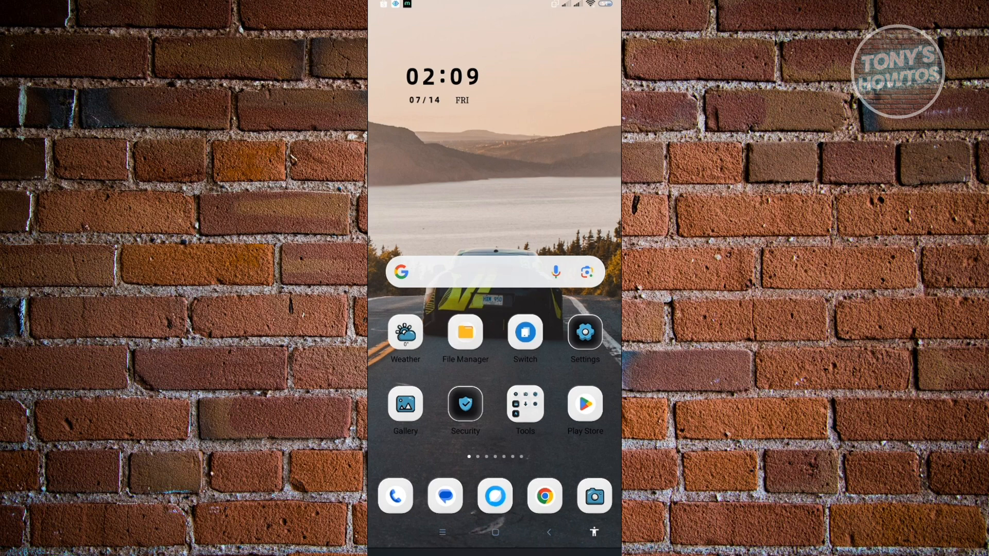
Open Settings and scroll the main list down to the Google and Accounts & sync entries
click(583, 333)
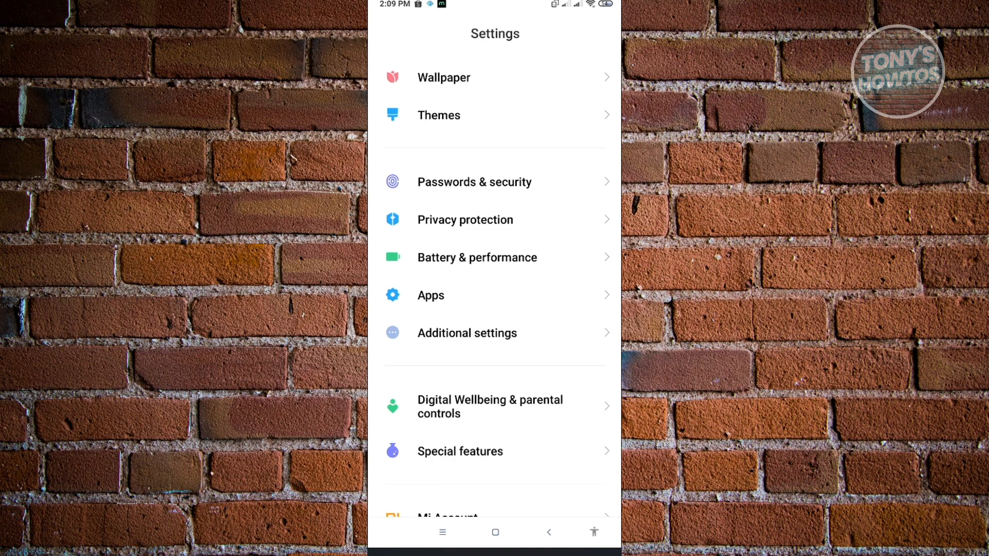
scroll(down, 3)
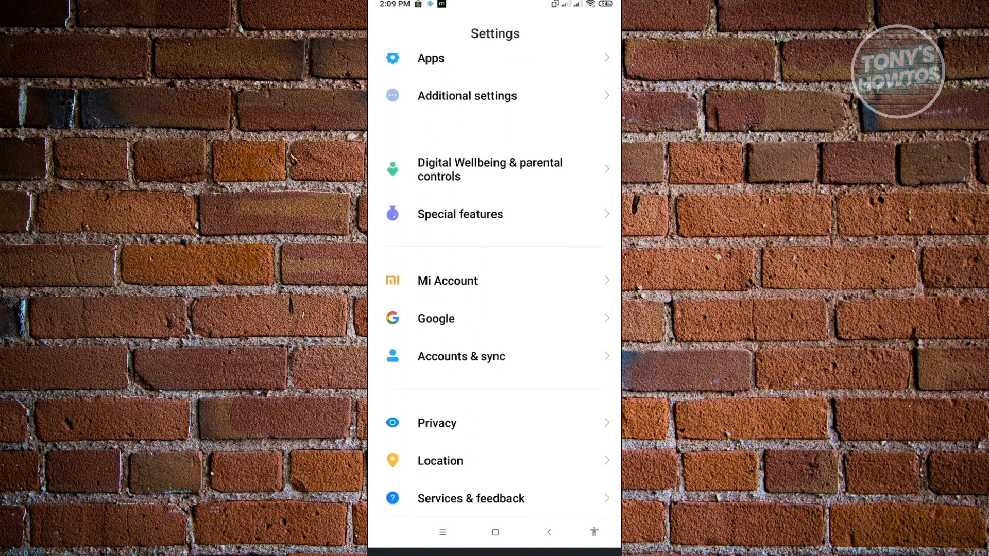
Run Sync now for all Google accounts from the More menu, updating their sync times to 2:10 PM
click(461, 355)
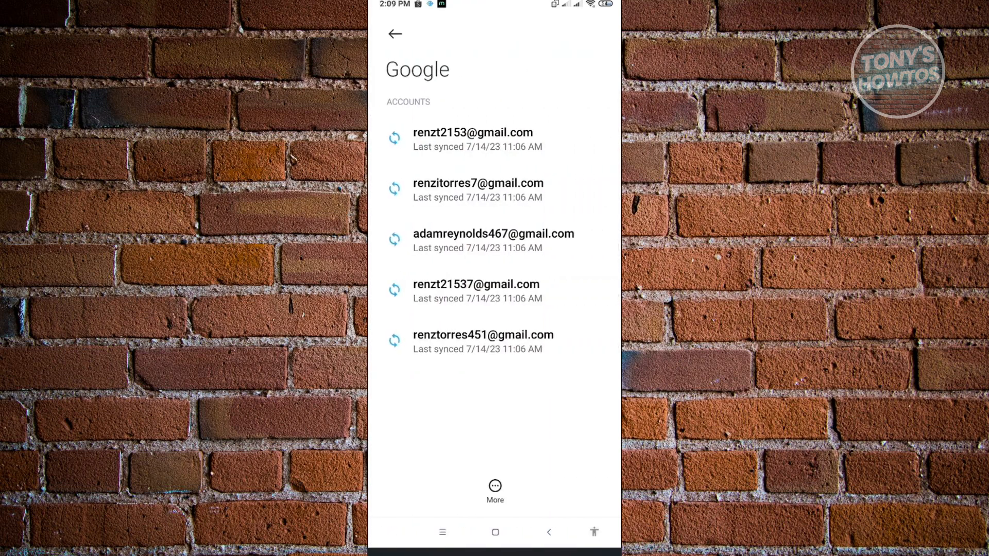
click(495, 490)
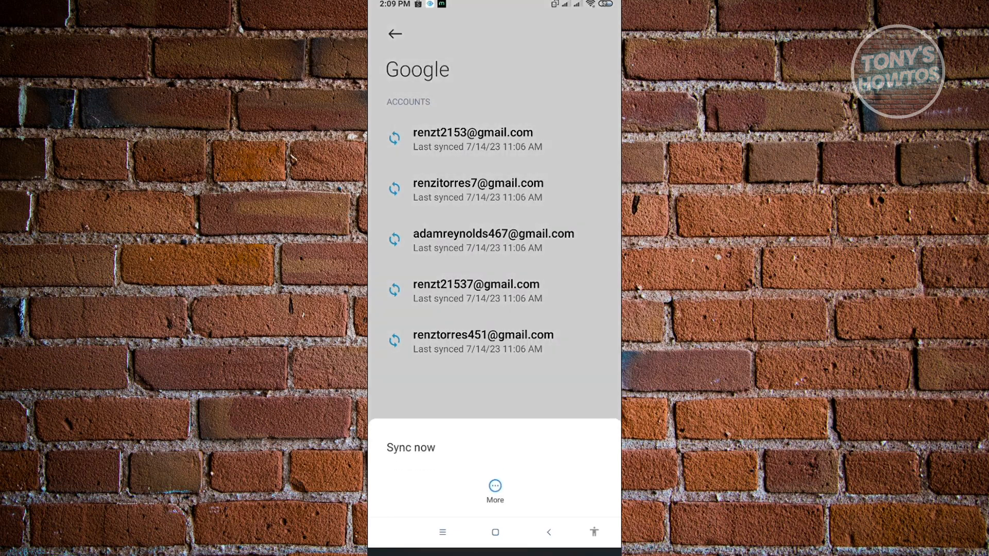
click(411, 447)
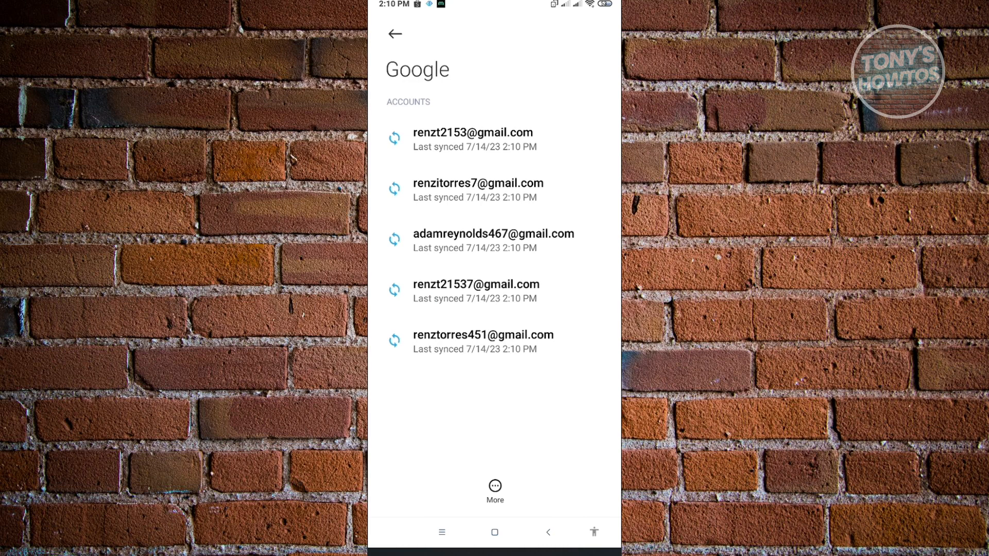
Sync the first account's Calendar, Contacts, Drive and Gmail via its More menu's Sync now
click(473, 139)
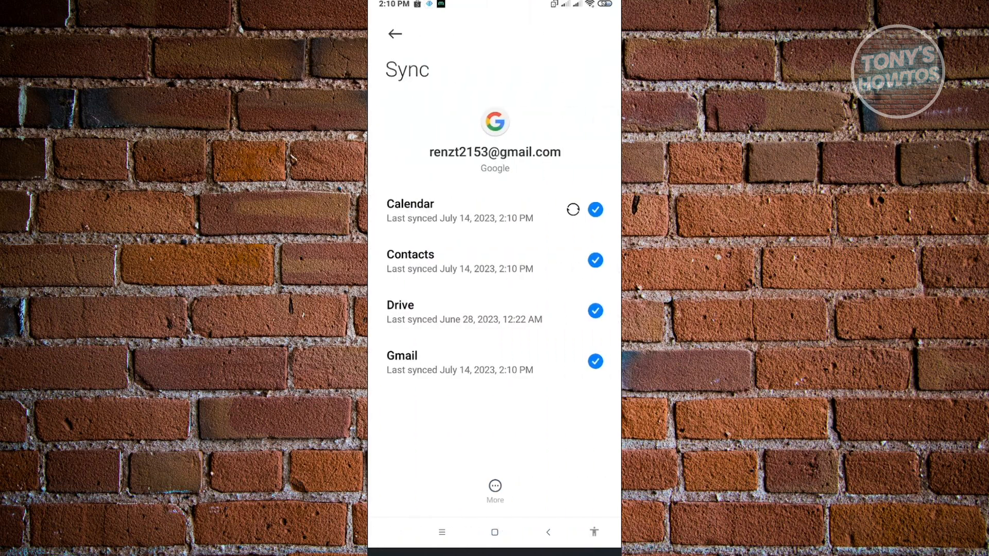
click(495, 490)
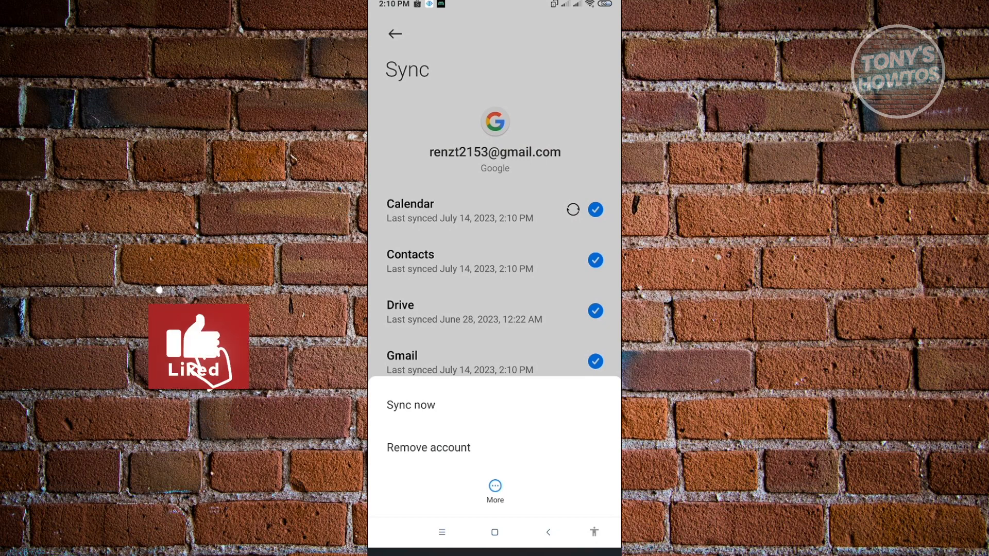
click(395, 33)
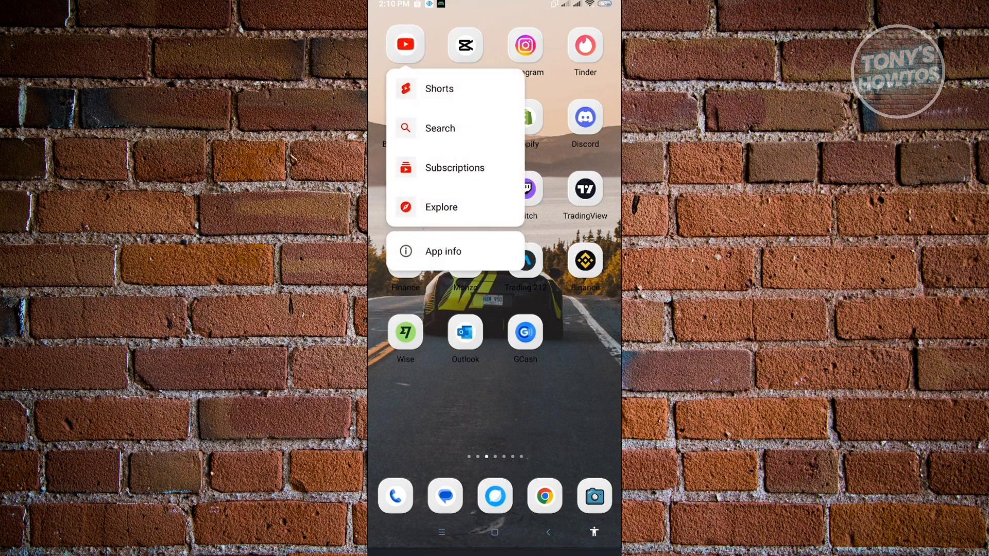
Clear all of YouTube's stored data from its App info page, then return Home
click(442, 252)
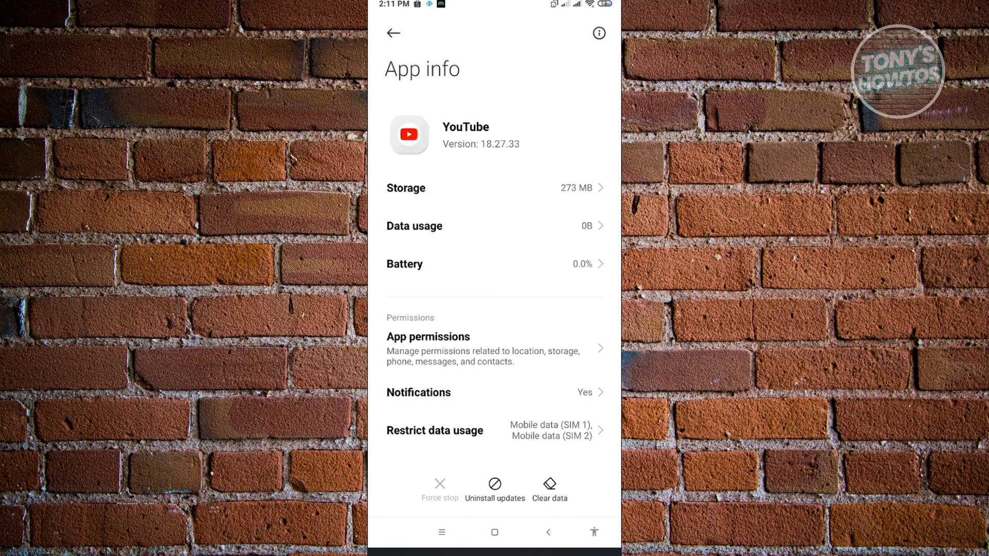
click(549, 485)
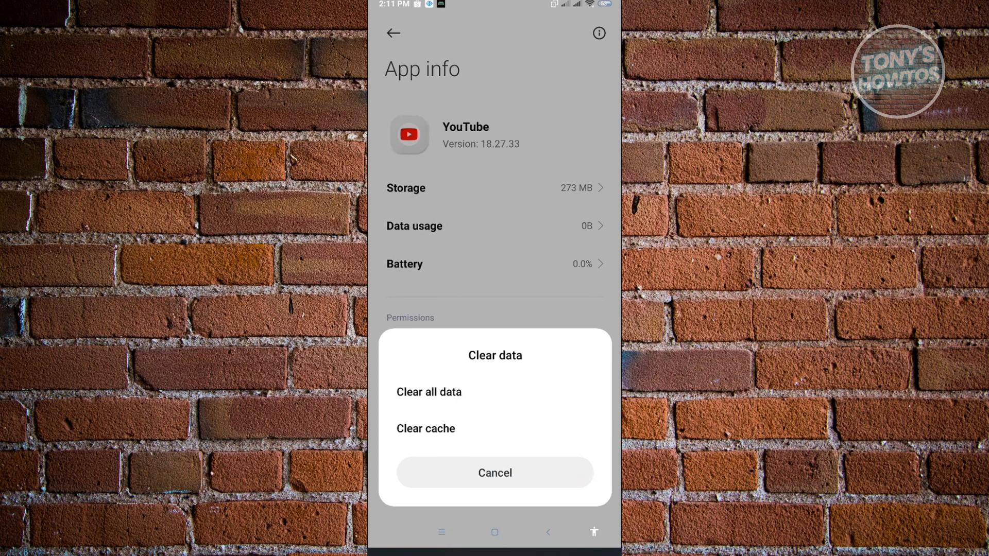
click(495, 473)
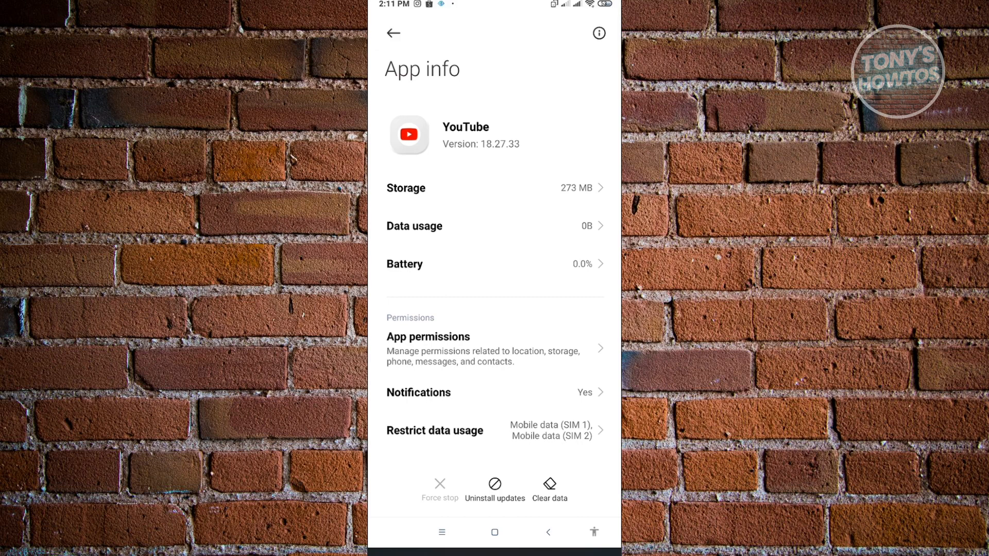
click(495, 531)
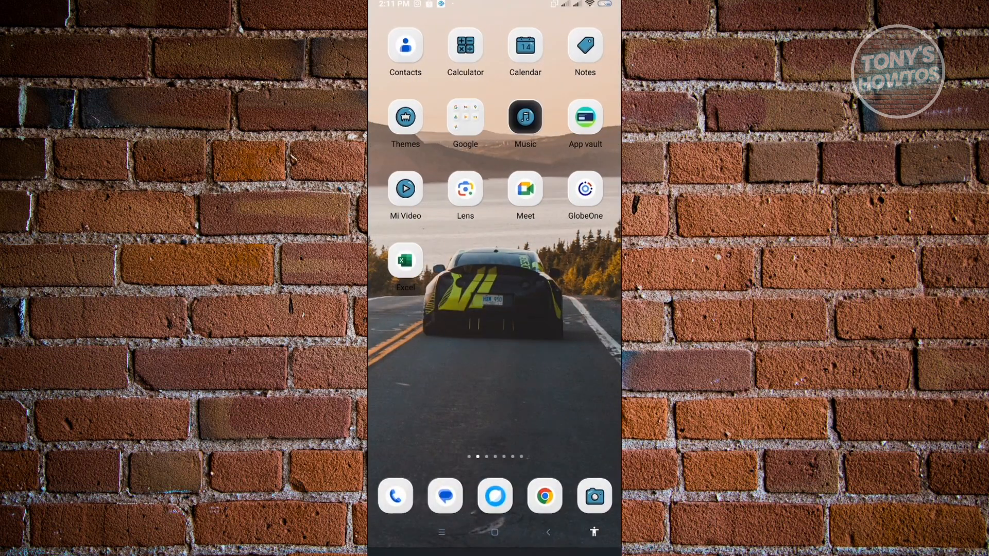
Search Play Store for YouTube, confirm its listing shows Open, then return Home
scroll(left, 3)
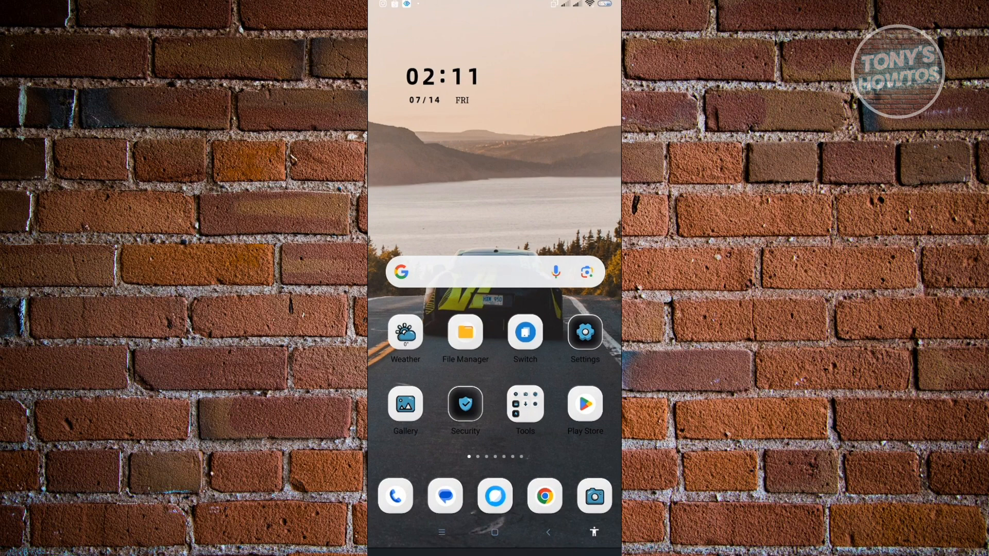
click(584, 403)
text(y)
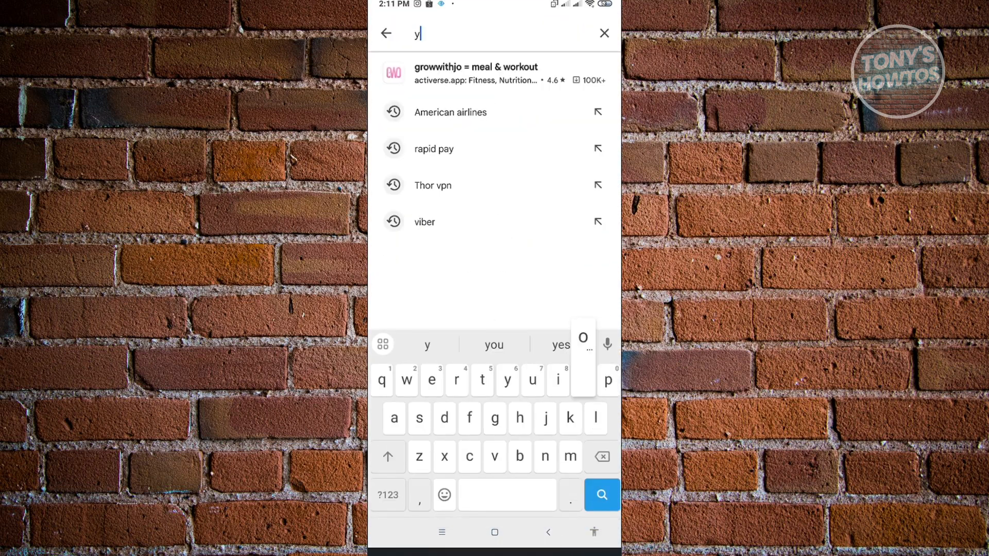
text(outube.co)
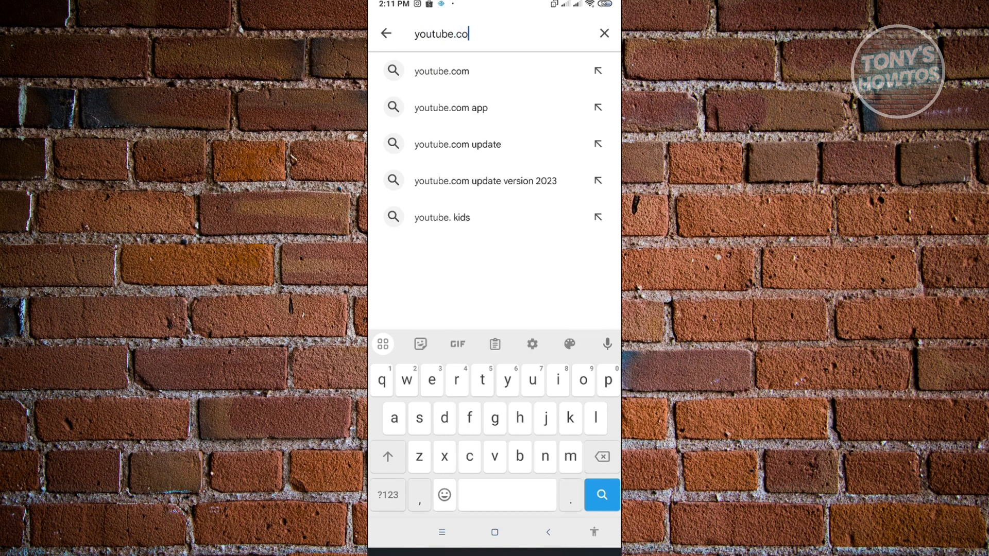
click(601, 494)
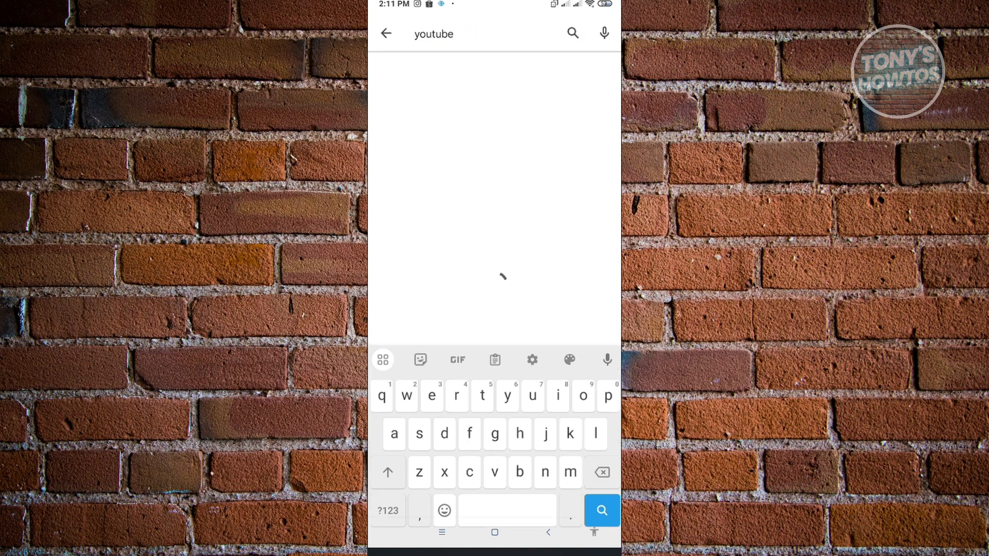
click(600, 511)
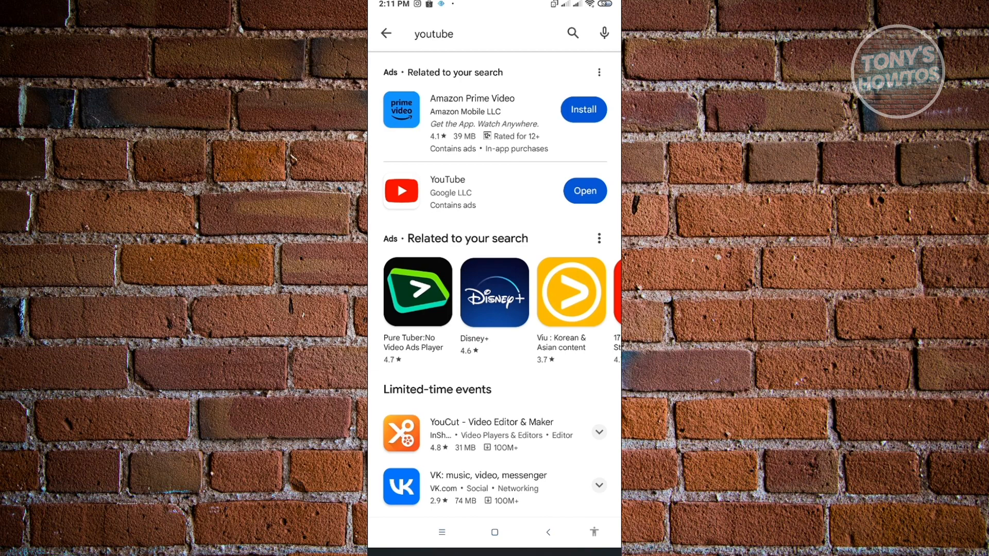
click(494, 531)
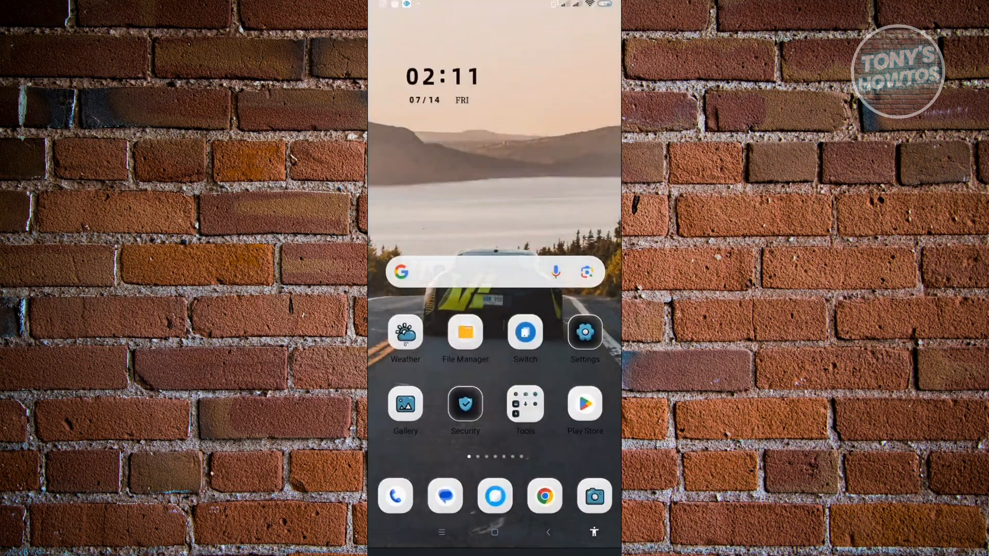